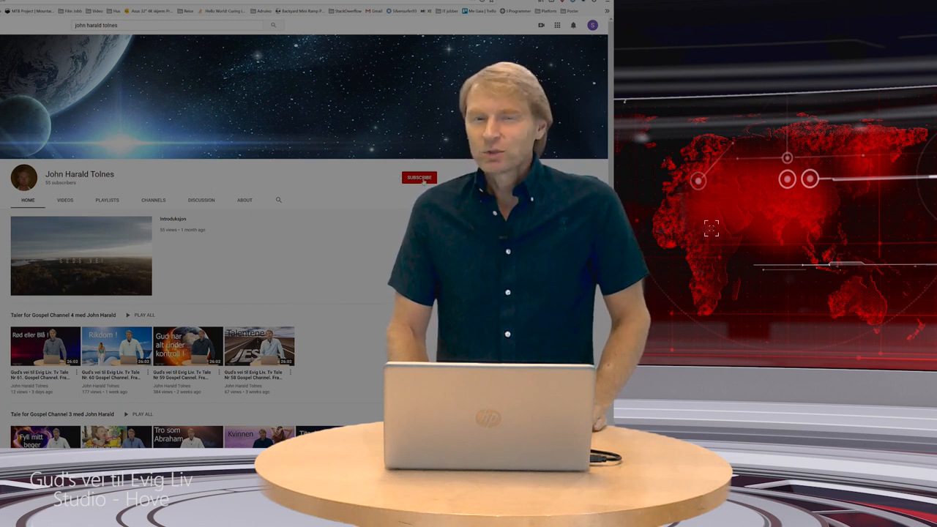
{"action": "left_click", "coordinate": [419, 177]}
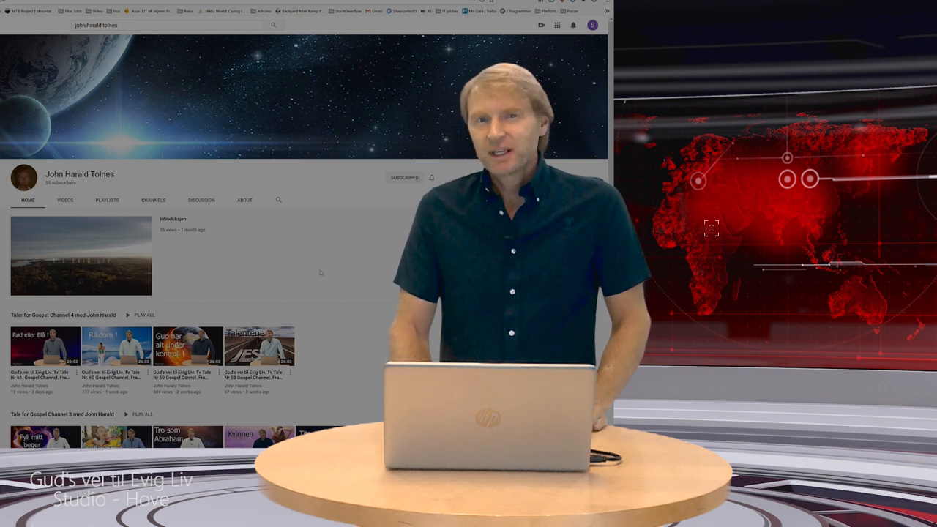
{"action": "scroll", "scroll_direction": "down", "scroll_amount": 3}
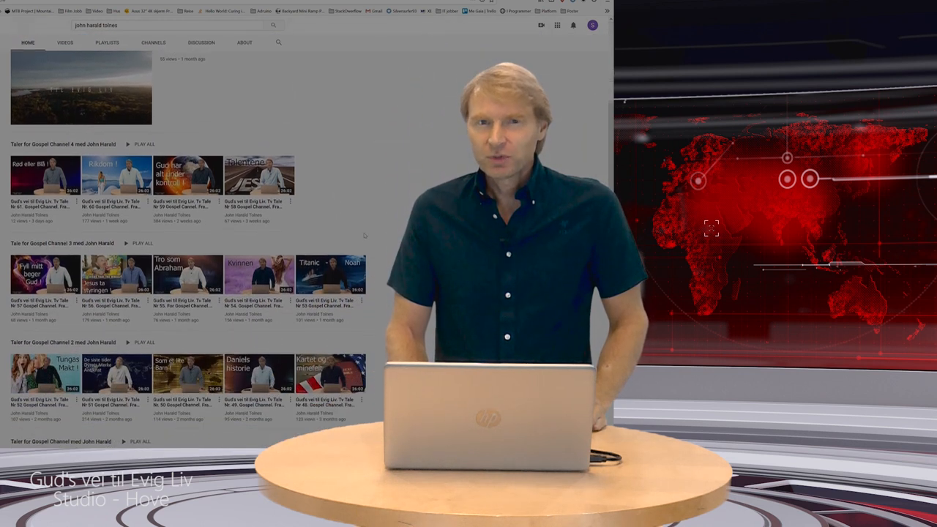
{"action": "scroll", "scroll_direction": "down", "scroll_amount": 3}
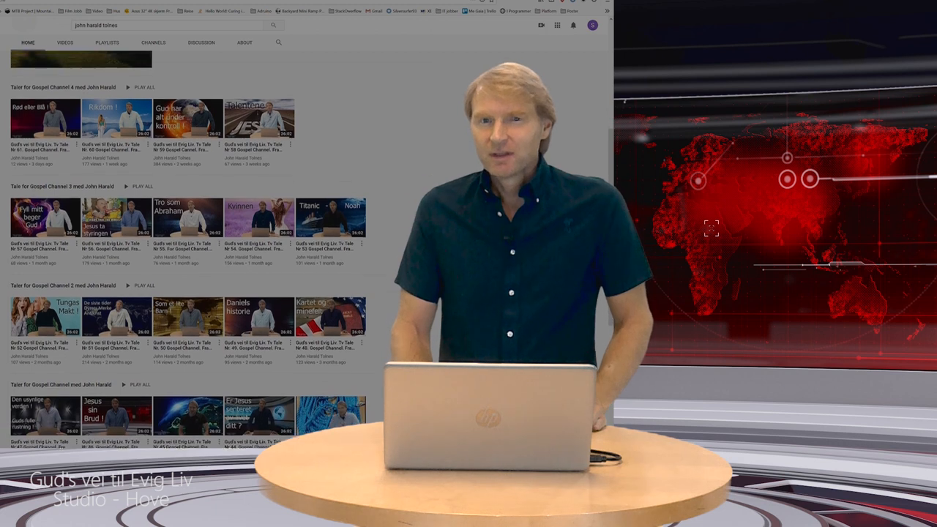
{"action": "scroll", "scroll_direction": "down", "scroll_amount": 3}
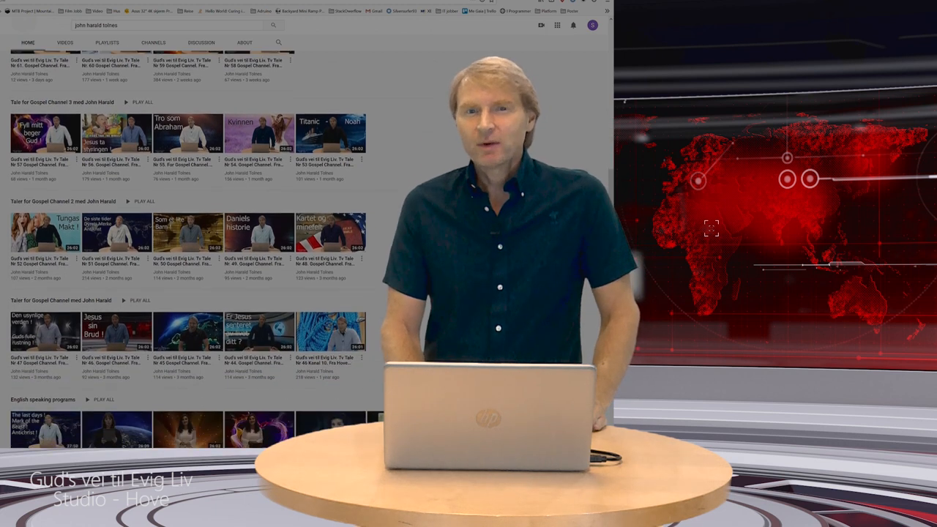
{"action": "scroll", "scroll_direction": "down", "scroll_amount": 3}
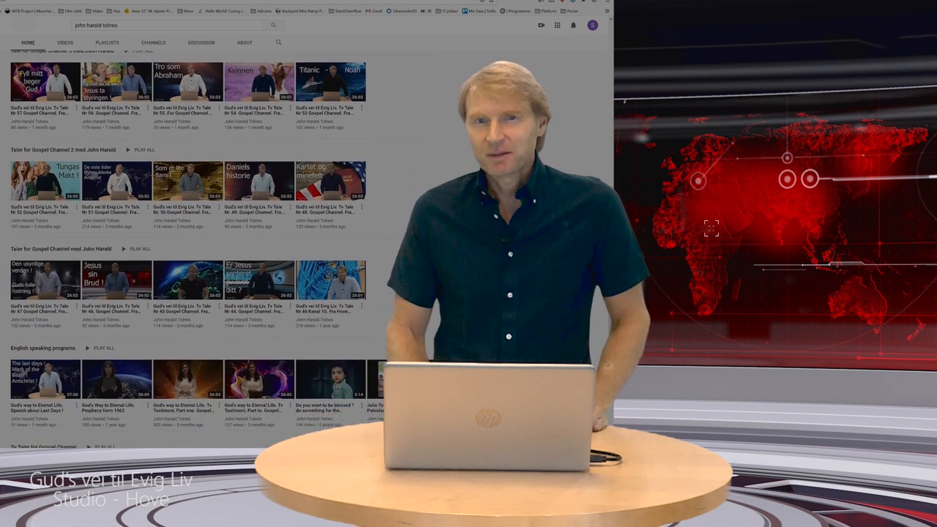
{"action": "scroll", "scroll_direction": "down", "scroll_amount": 3}
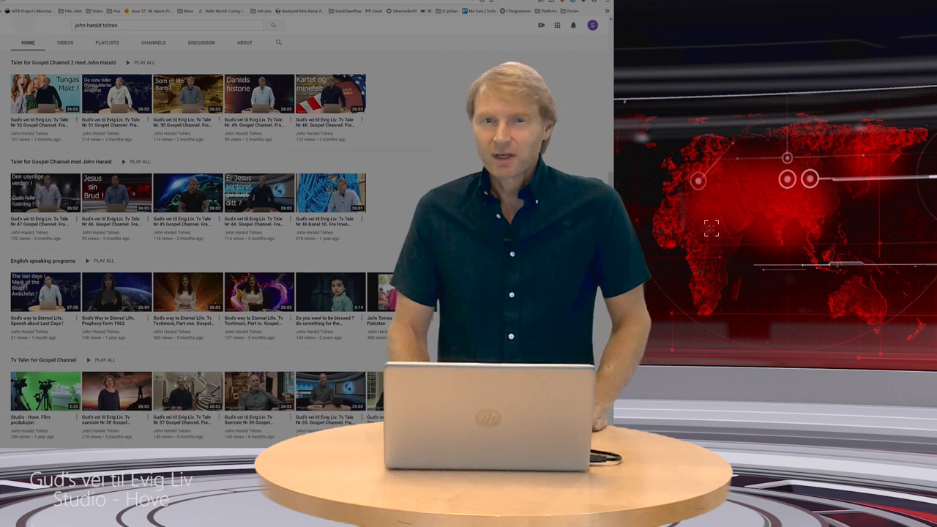
{"action": "scroll", "scroll_direction": "down", "scroll_amount": 3}
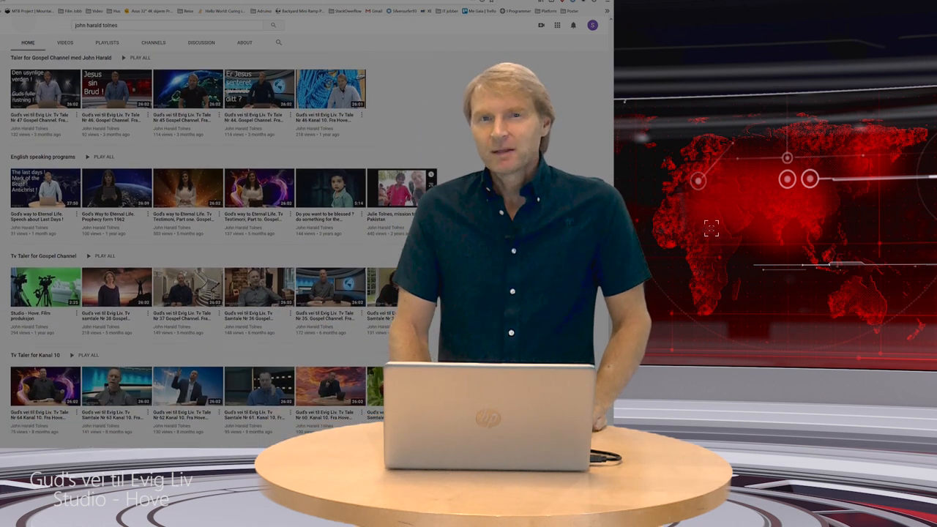